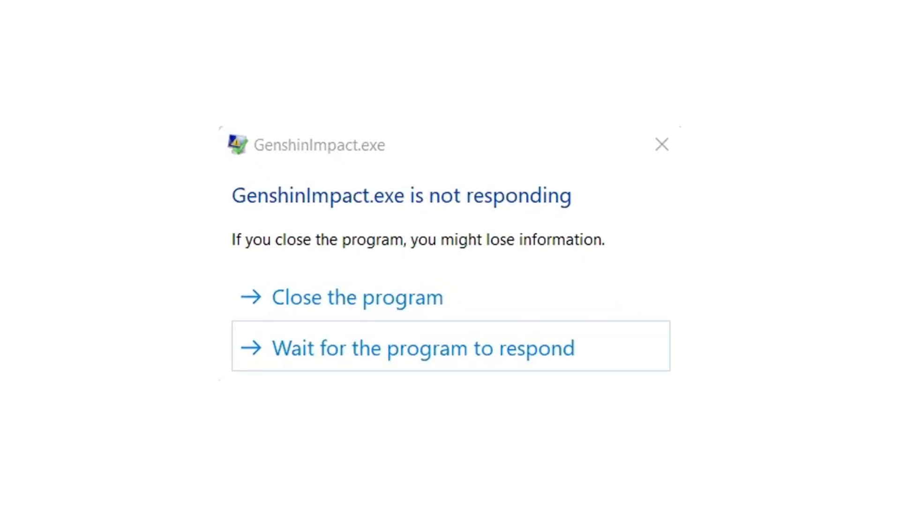
- Close the frozen GenshinImpact.exe from the 'not responding' dialog
click(358, 298)
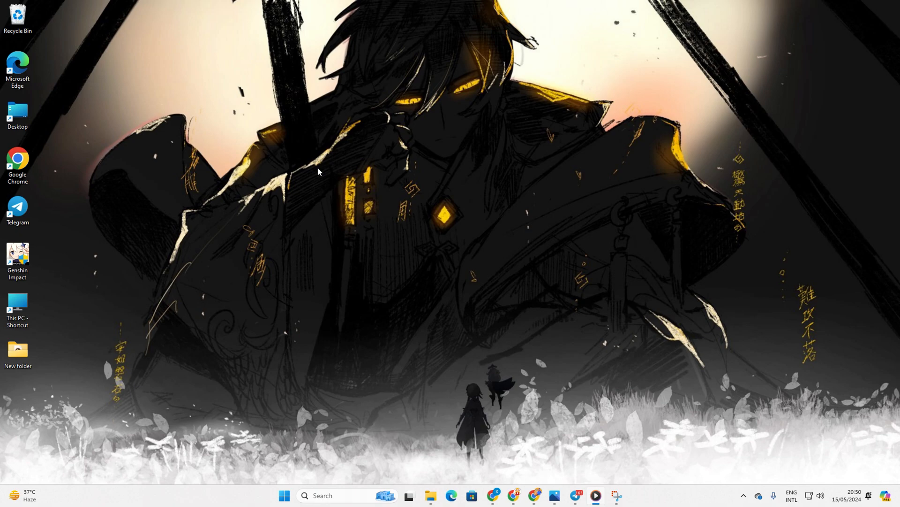
mouse_move(396, 16)
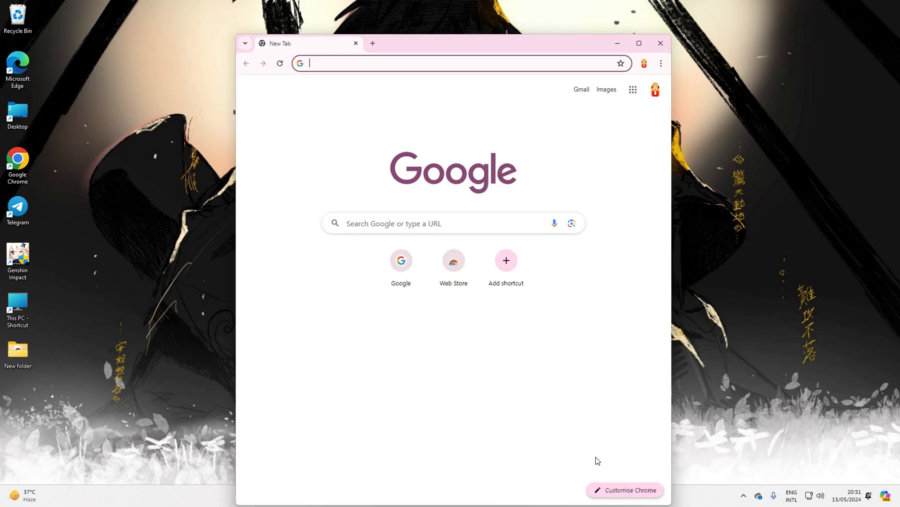
- Download the x64 vc_redist installer from learn.microsoft.com's latest supported VC++ redistributable page
click(638, 43)
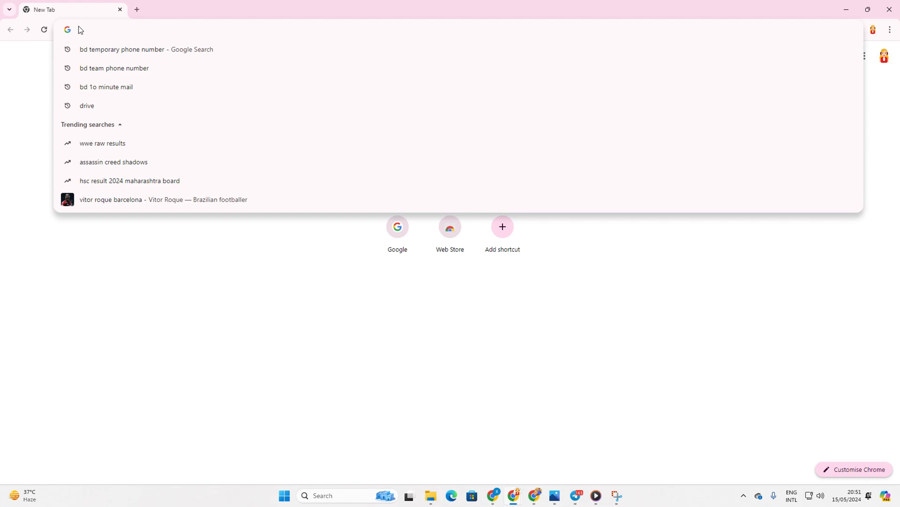
text(https://learn.microsoft.com/en-us/cpp/windows/latest-supported-vc-redist?view=msvc-170)
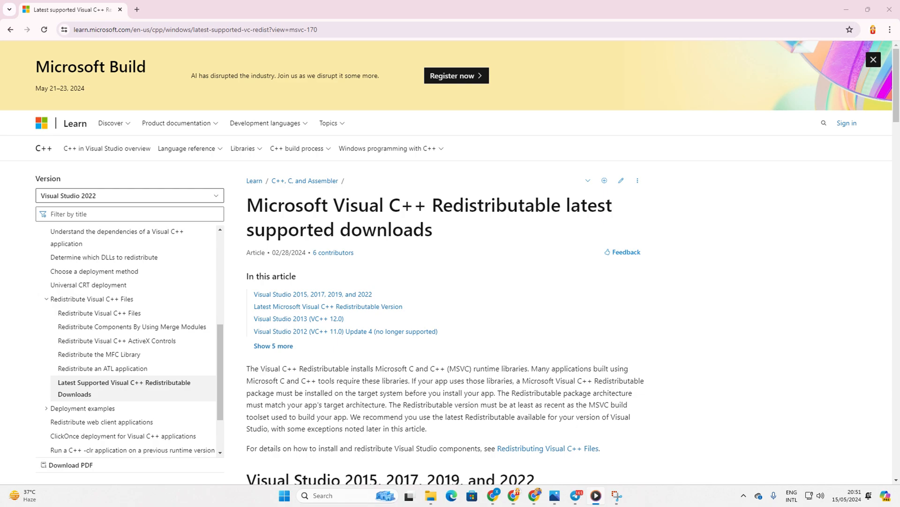
scroll(down, 3)
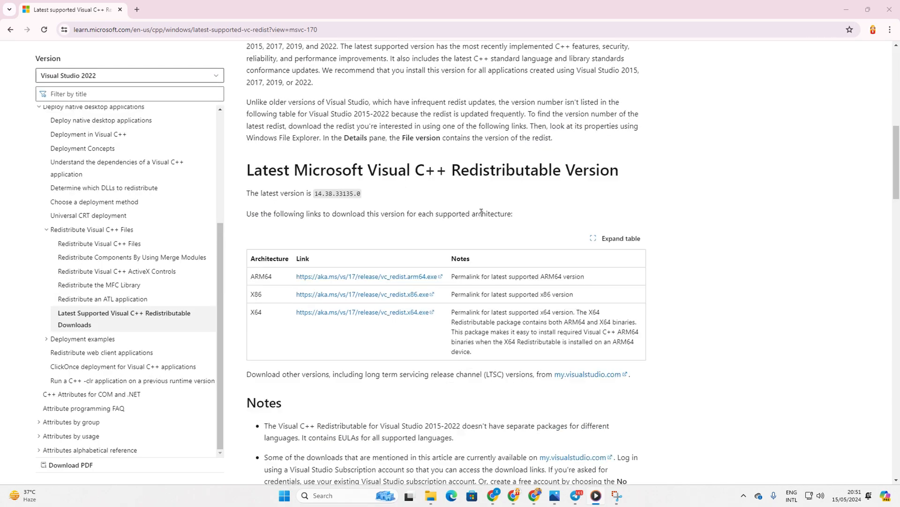
scroll(down, 3)
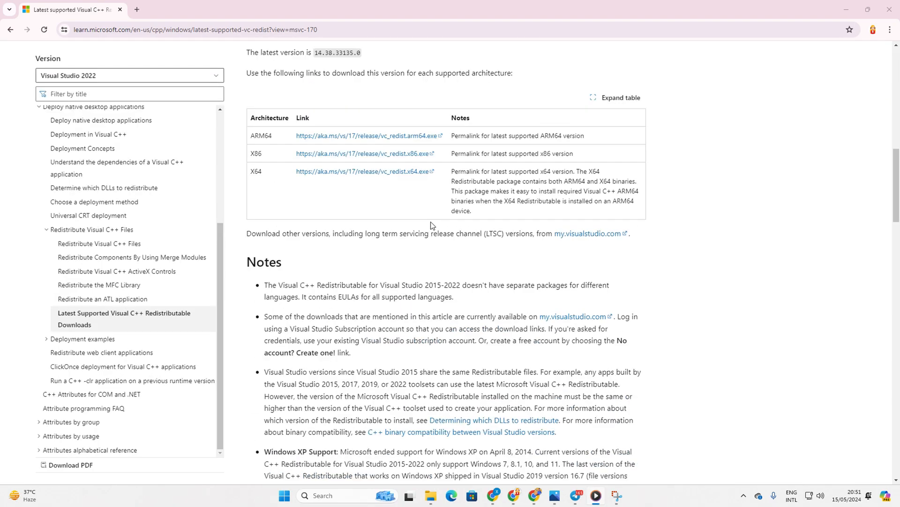
click(855, 29)
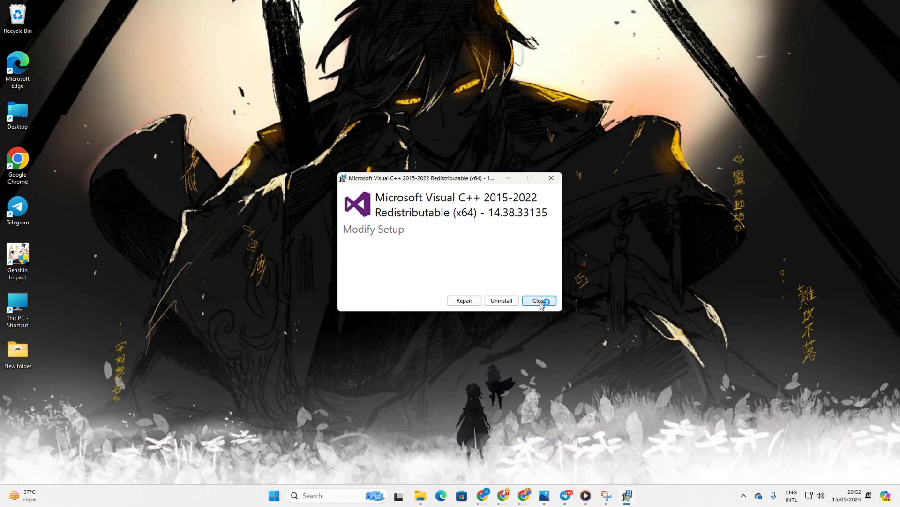
- Repair the Visual C++ 2015-2022 x64 redistributable, then head to the Start menu
click(464, 300)
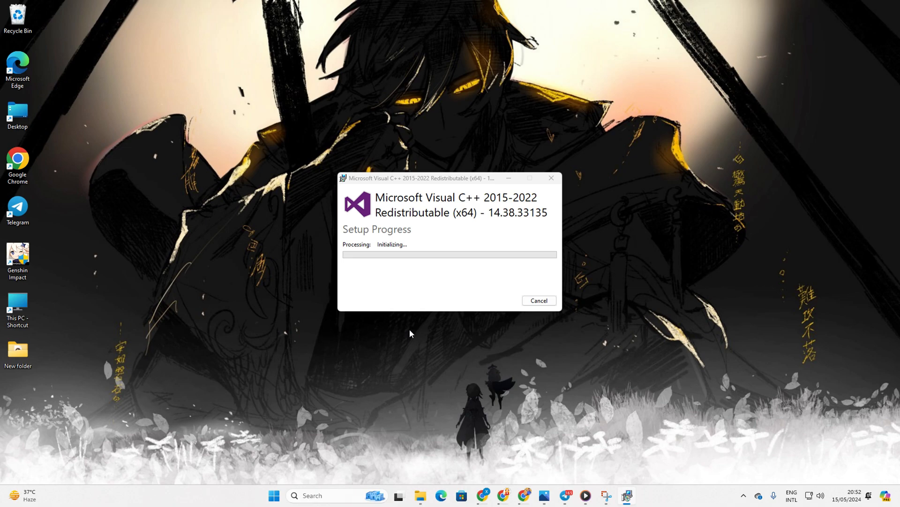
mouse_move(743, 304)
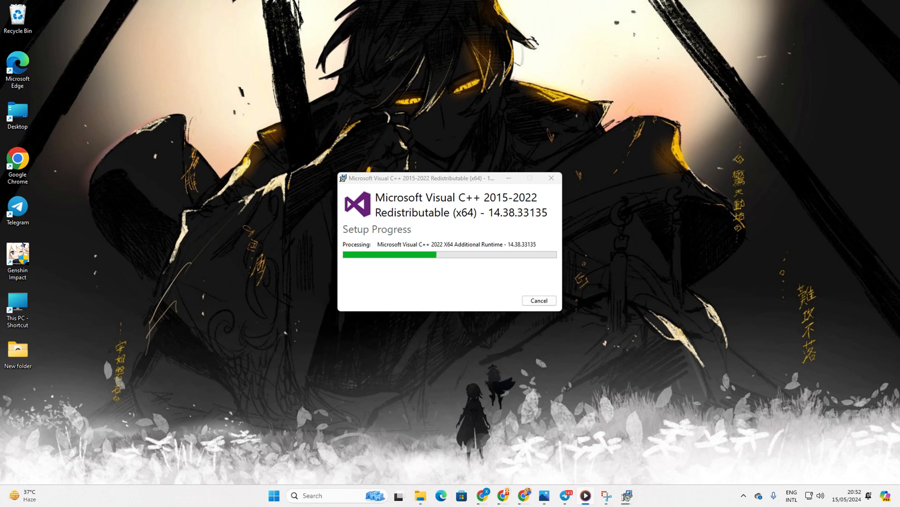
click(274, 495)
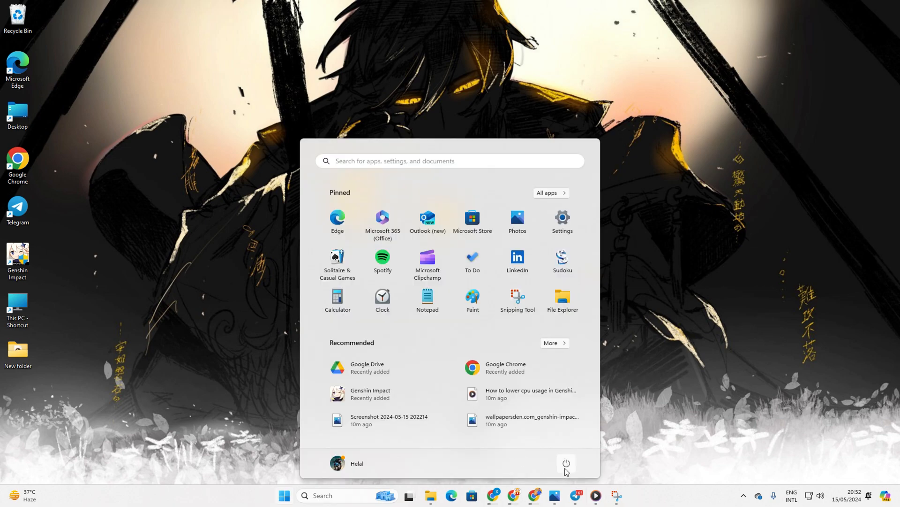
mouse_move(668, 350)
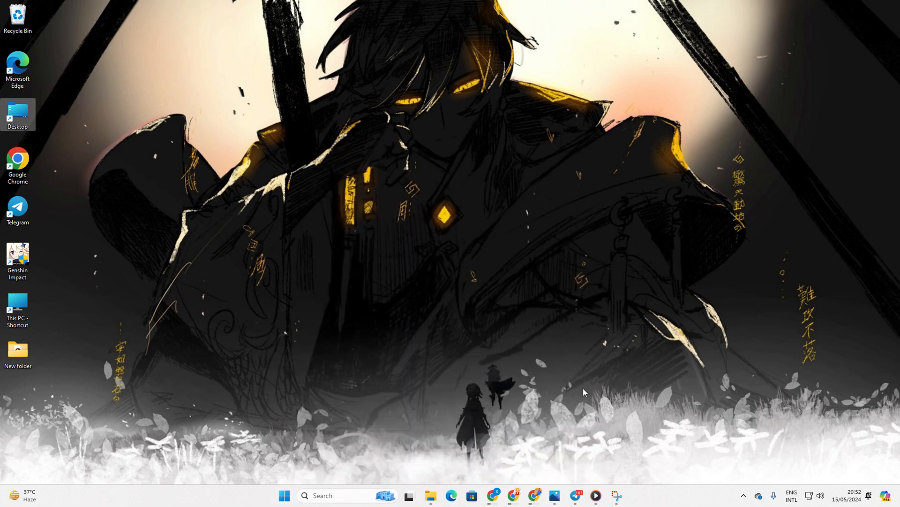
mouse_move(412, 452)
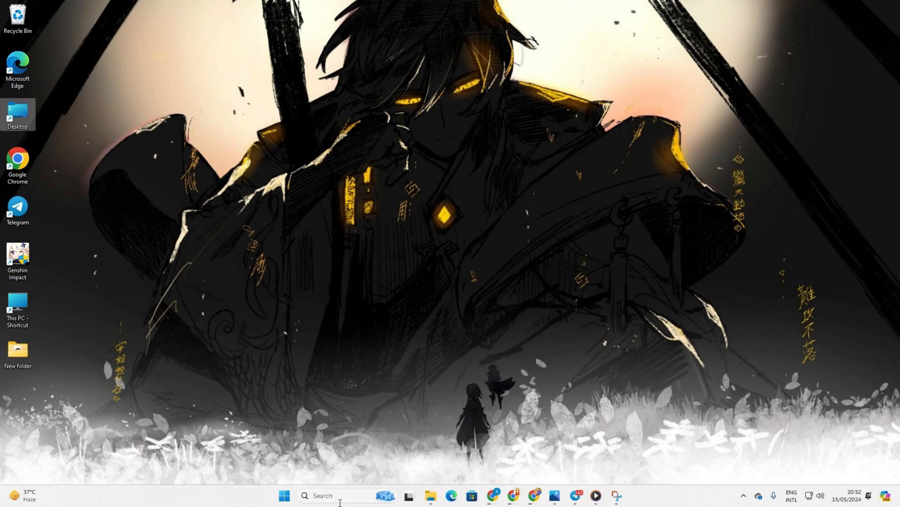
- Run an administrator Command Prompt via 'cmd' search and restart the Audiosrv service, then close it
text(cmd)
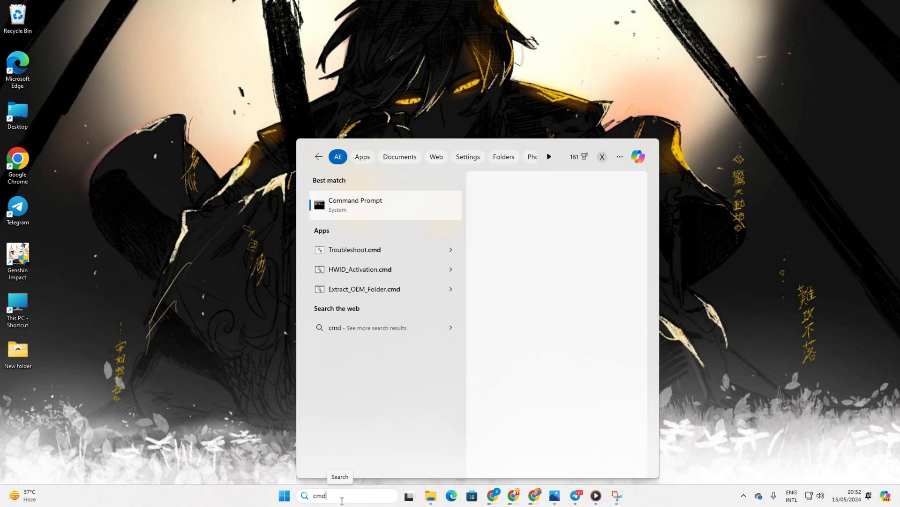
right_click(385, 205)
text(net stop Audiosrv)
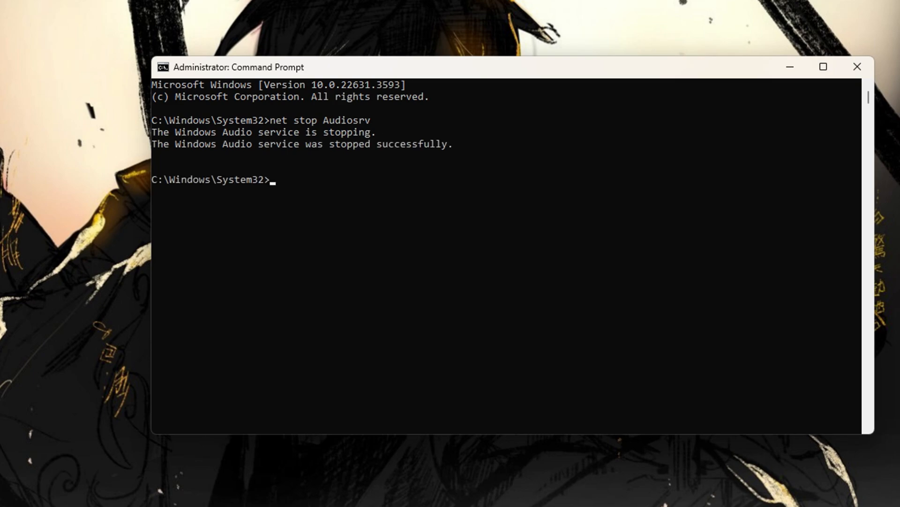
text(net start Audiosrv)
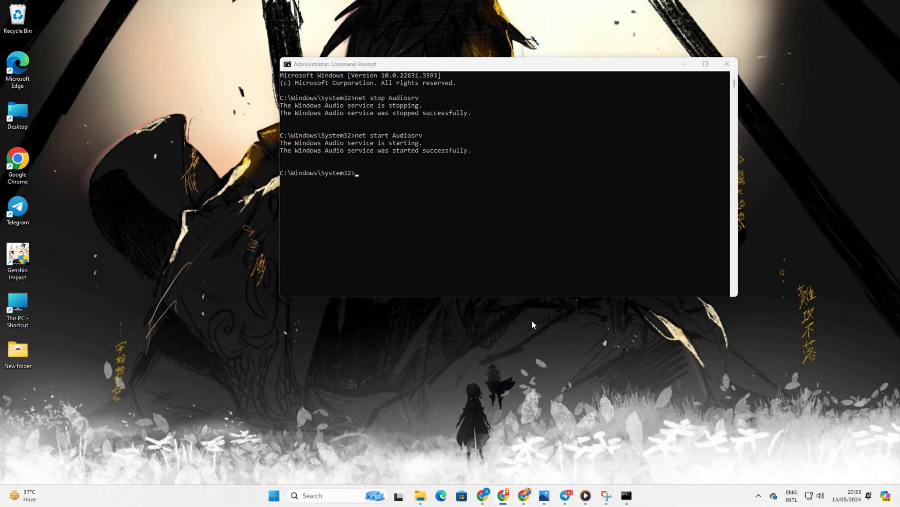
mouse_move(343, 207)
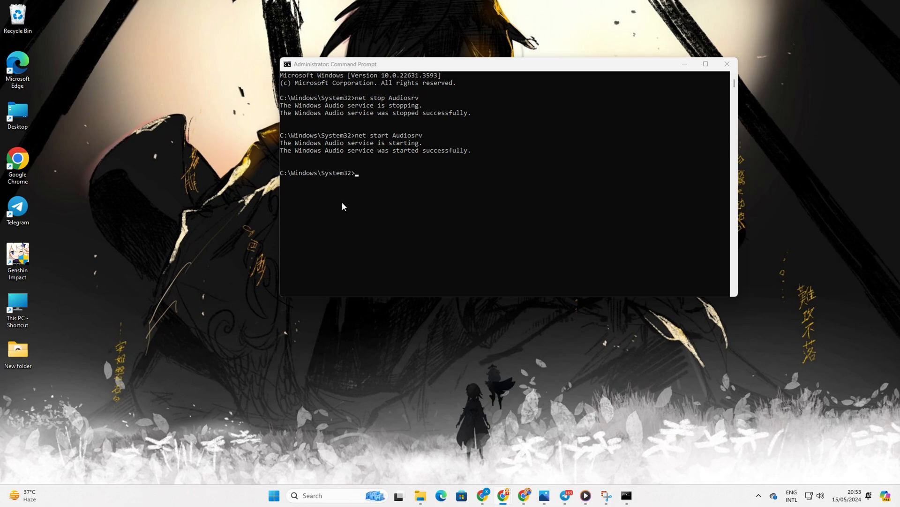
click(727, 64)
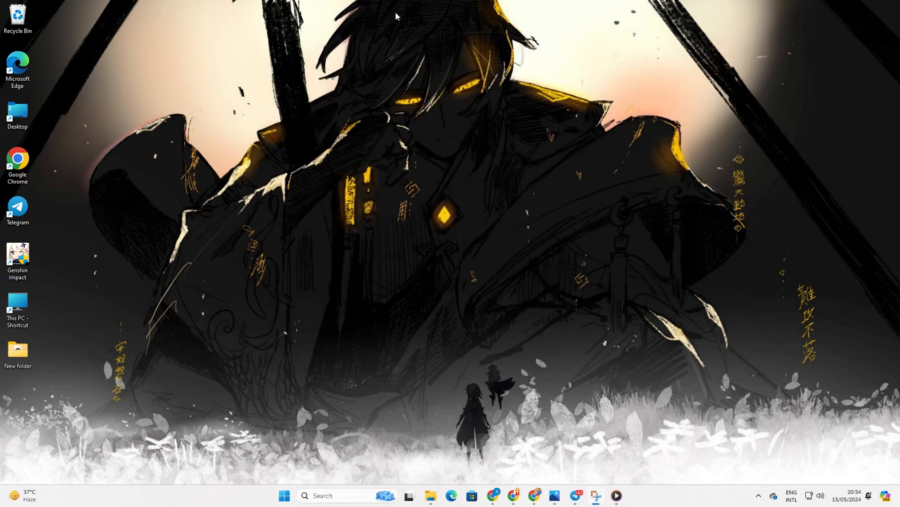
mouse_move(291, 362)
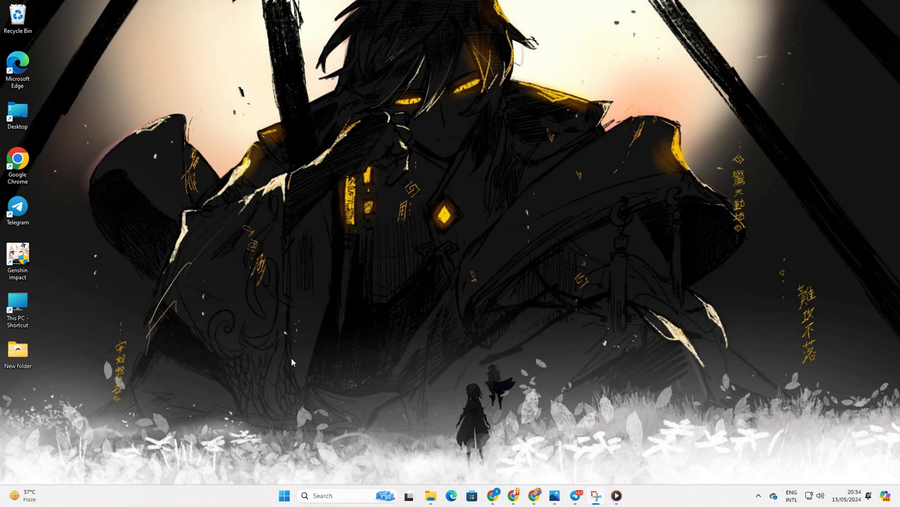
- Reach the Windows Update page in Settings and check for updates
click(284, 496)
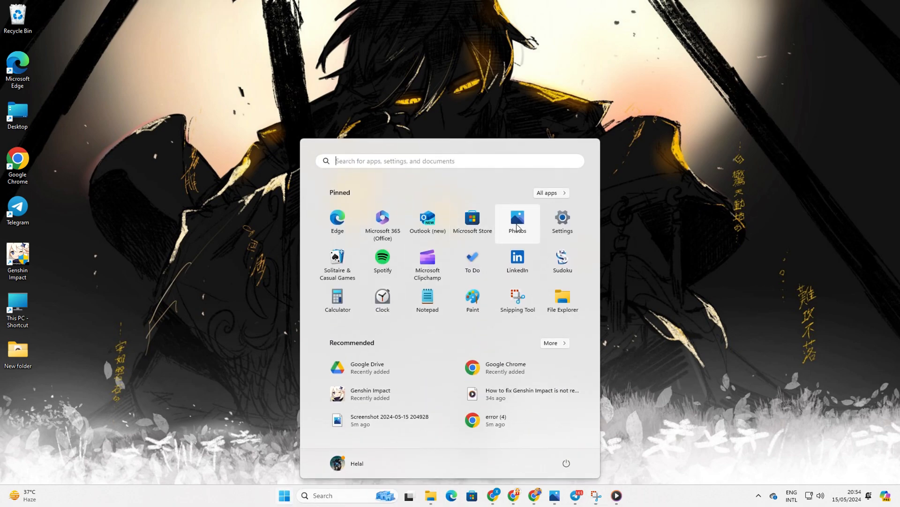
click(561, 222)
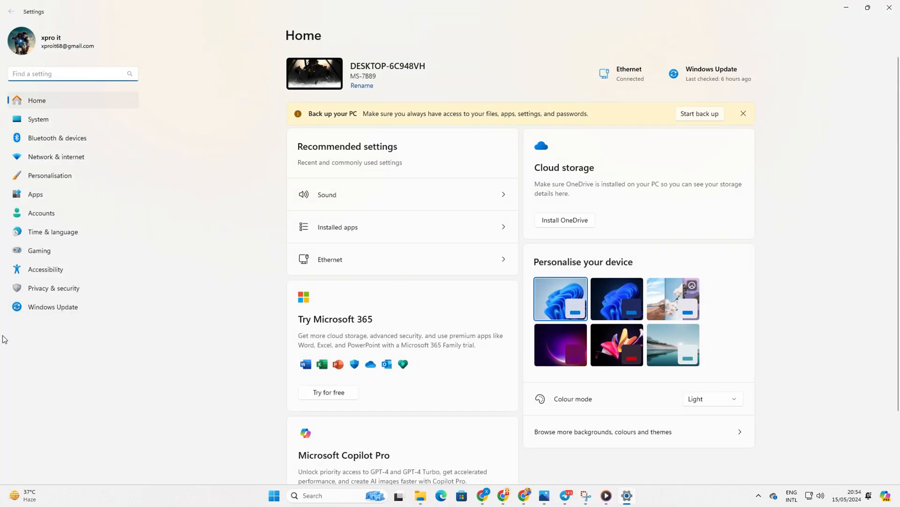
click(52, 306)
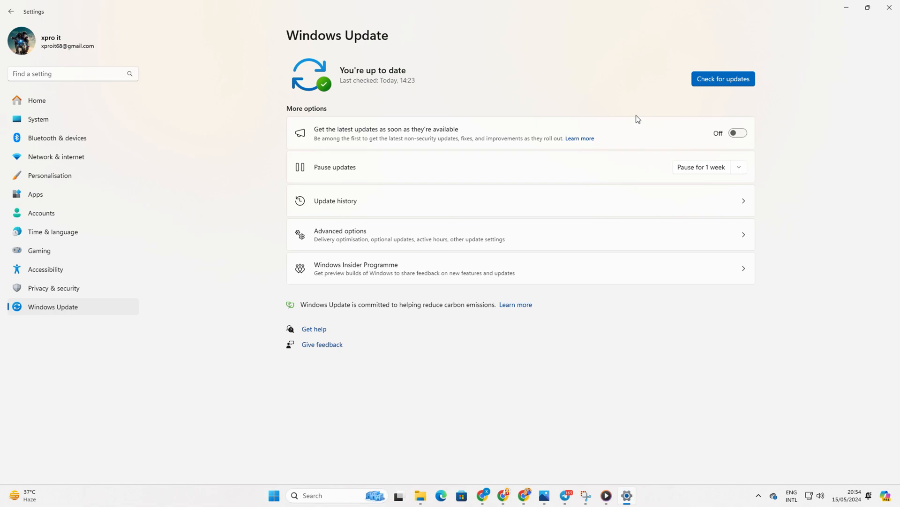
click(723, 79)
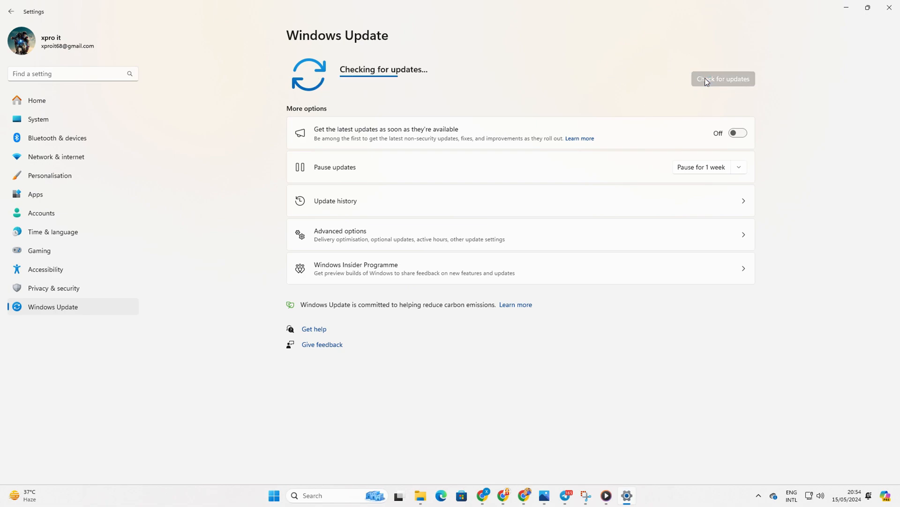
mouse_move(670, 89)
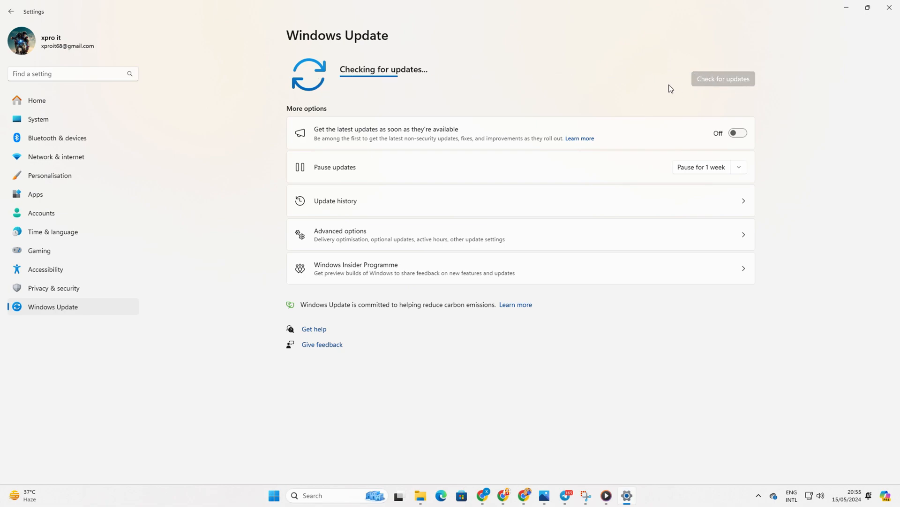
mouse_move(681, 88)
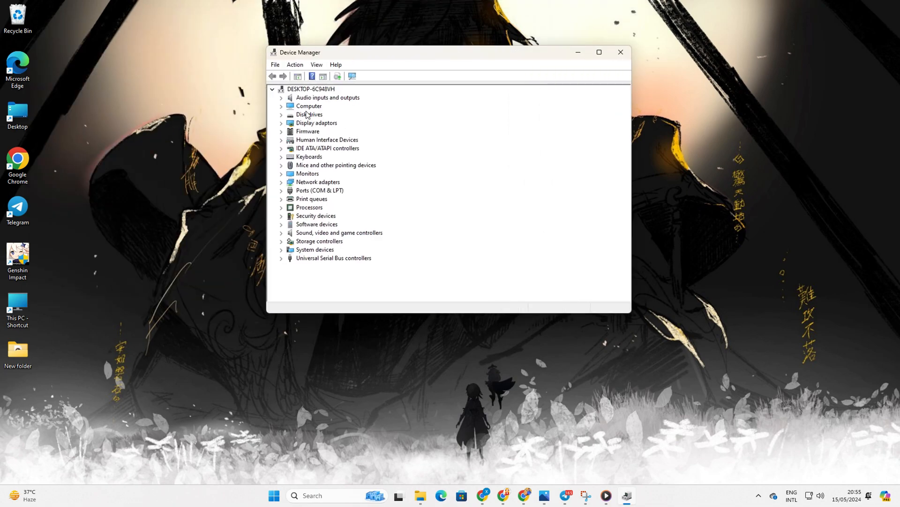
- Update the NVIDIA GeForce GTX 1650 driver, dismiss the 'best driver already installed' result, and close Device Manager
right_click(250, 198)
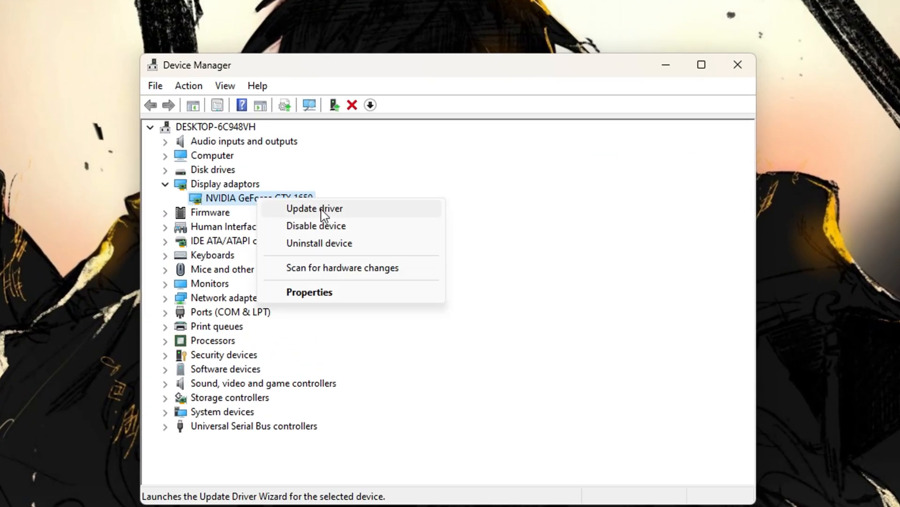
click(314, 208)
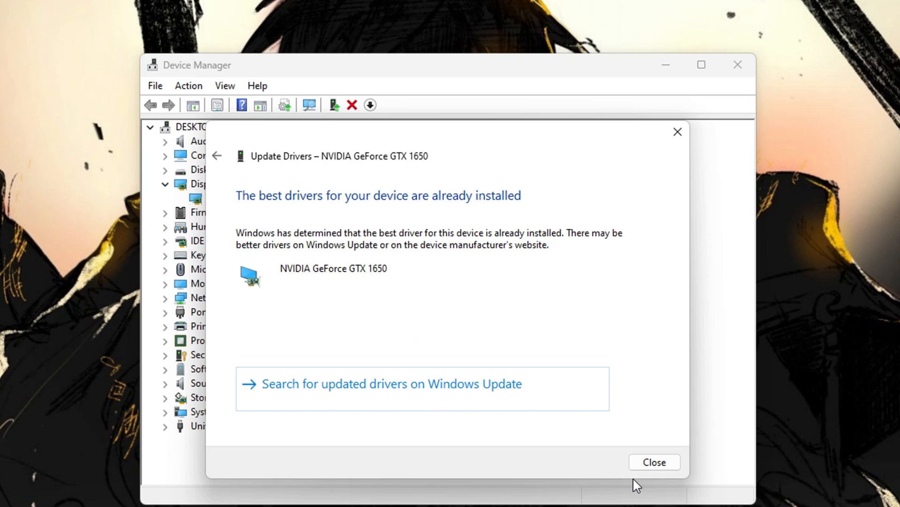
click(654, 462)
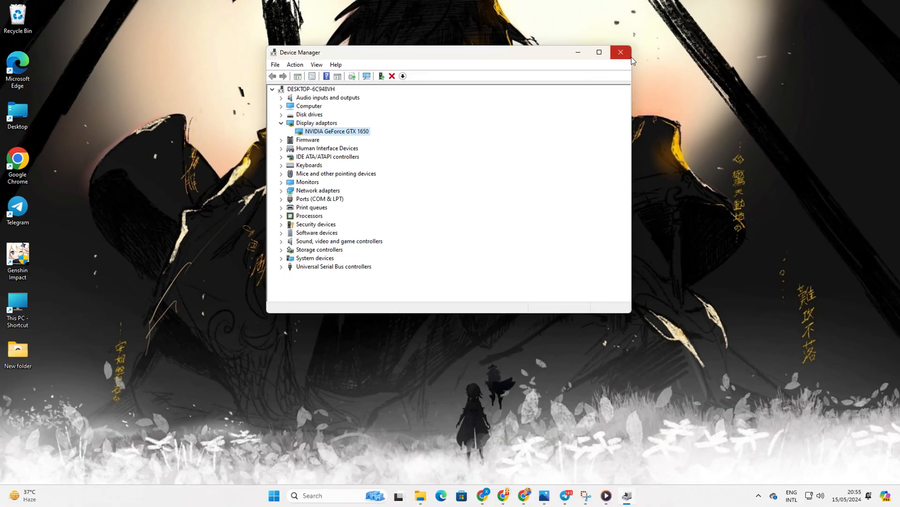
click(620, 53)
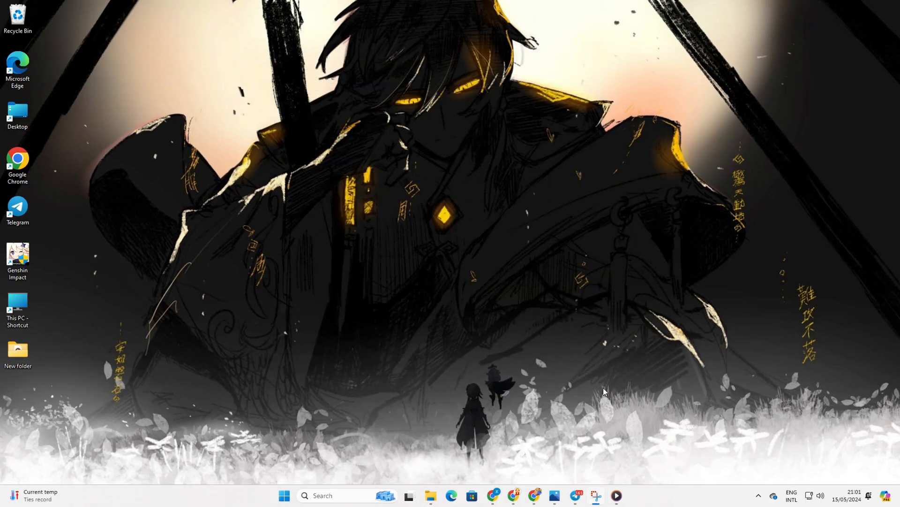
mouse_move(494, 495)
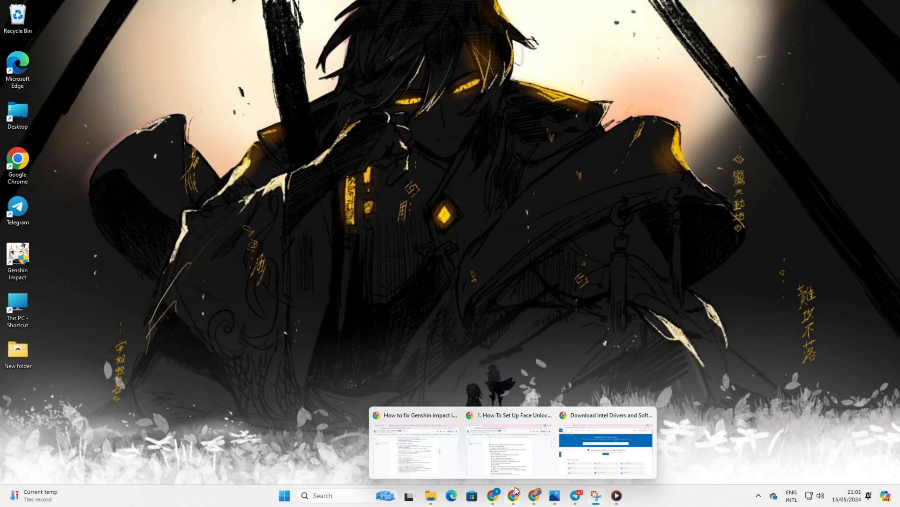
- Show Intel's Graphics driver downloads, then switch to the Official Drivers | NVIDIA tab
click(605, 444)
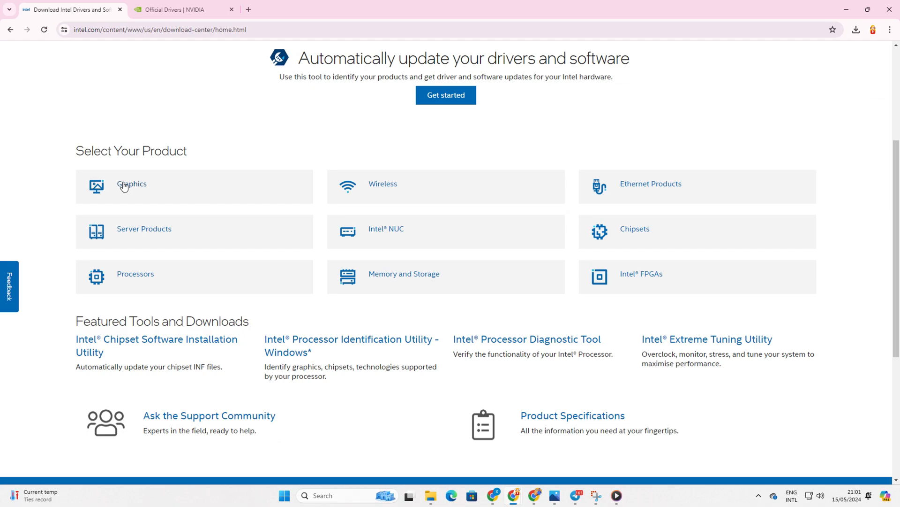
click(131, 184)
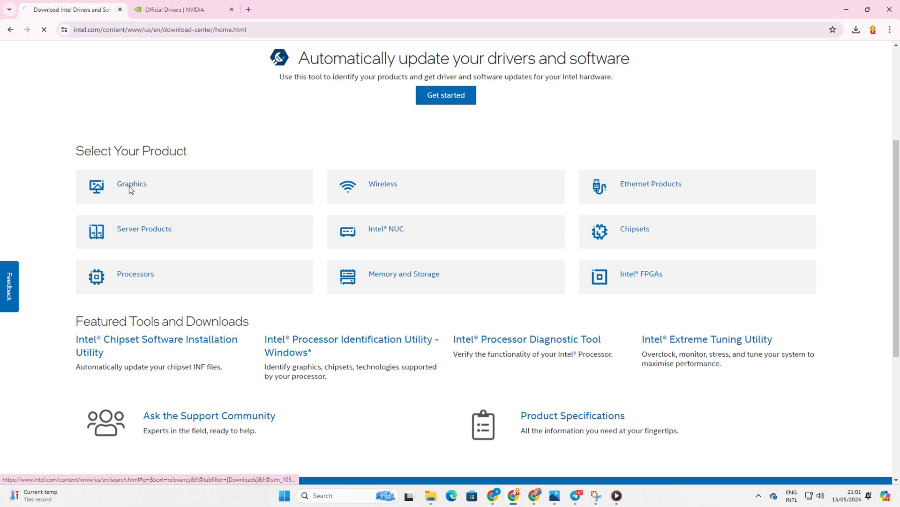
click(131, 183)
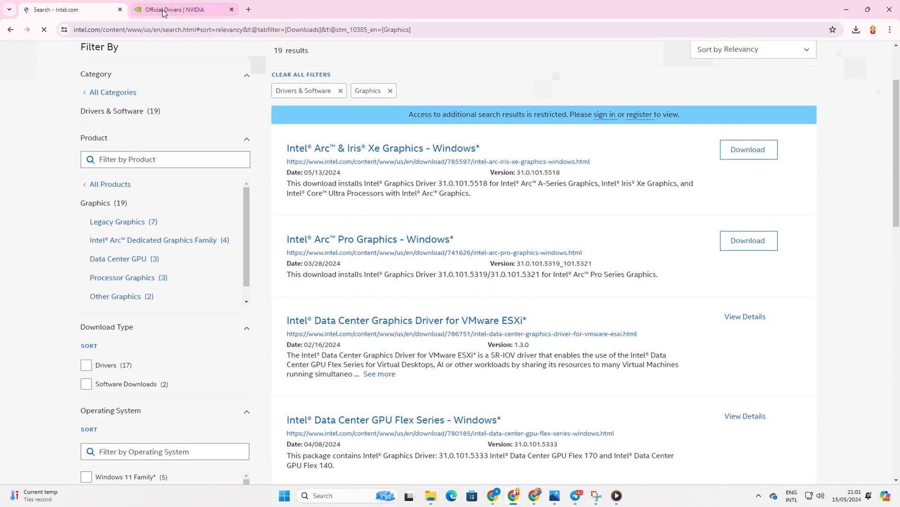
click(183, 9)
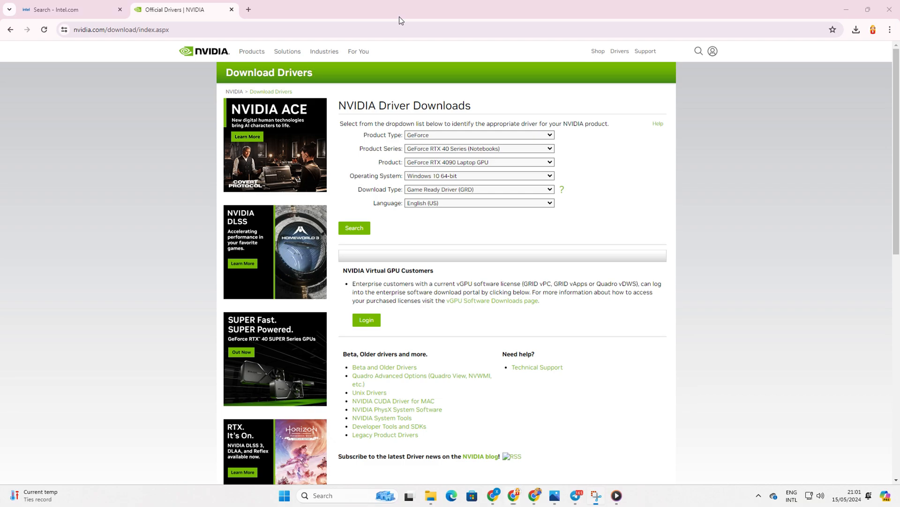